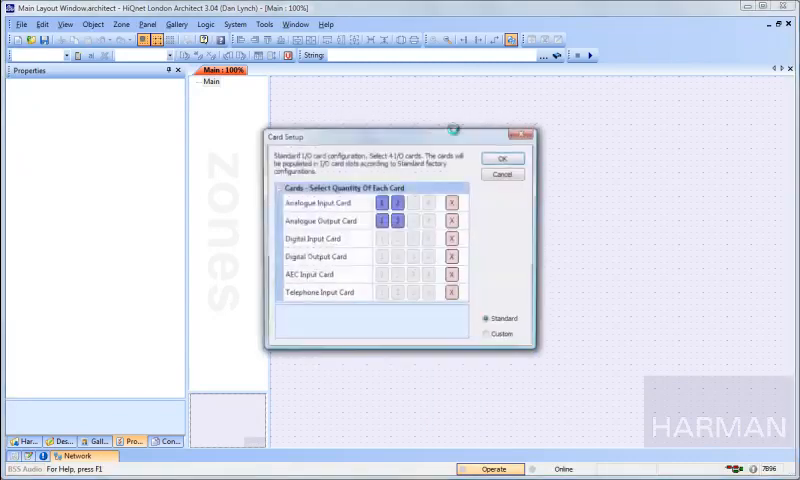
Accept the Standard card configuration so the three BLU-800 units land on the Main layout.
{"action": "left_click", "coordinate": [502, 158]}
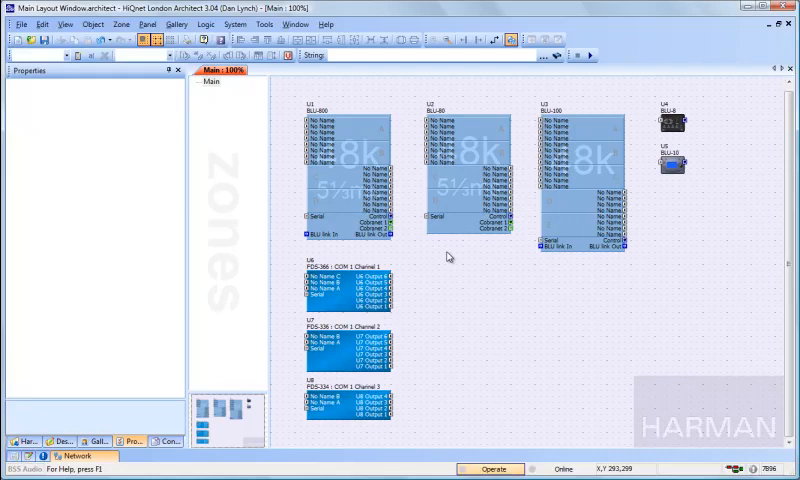
{"action": "mouse_move", "coordinate": [446, 272]}
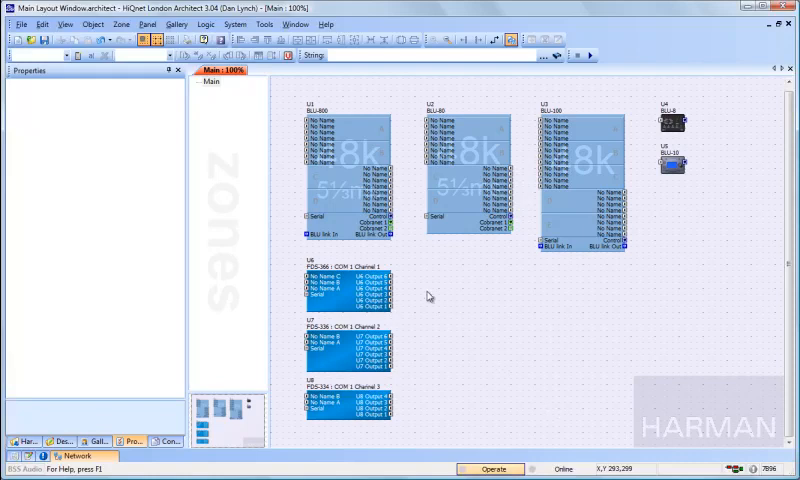
{"action": "mouse_move", "coordinate": [484, 290]}
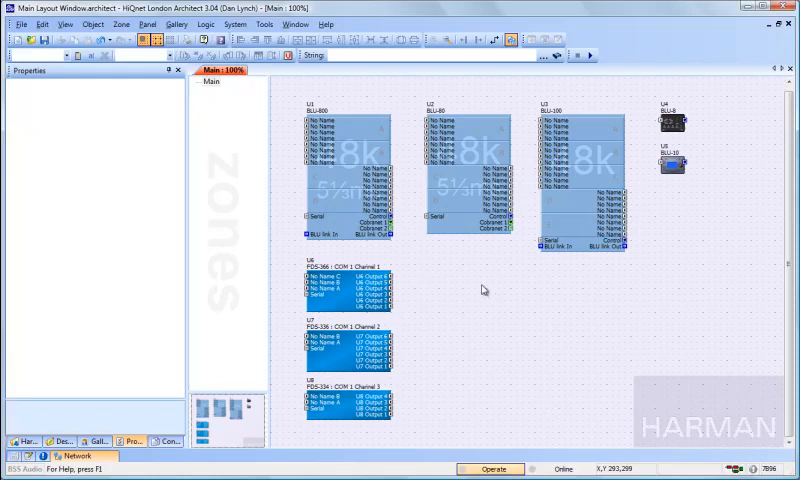
{"action": "mouse_move", "coordinate": [664, 292]}
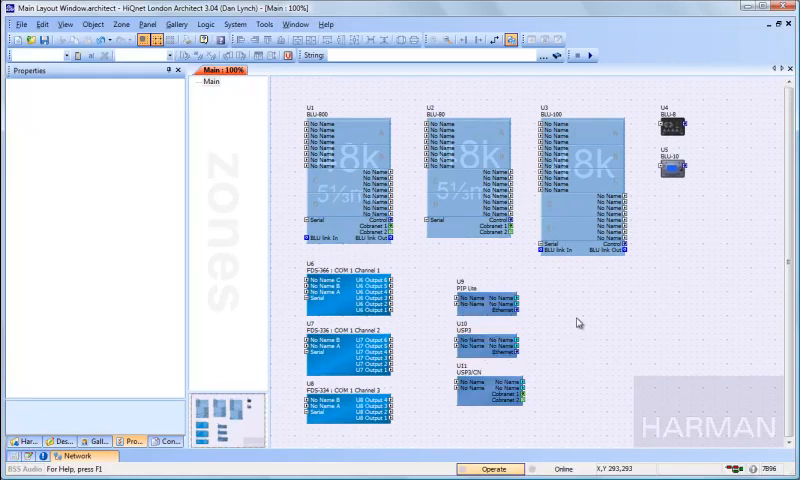
{"action": "mouse_move", "coordinate": [248, 198]}
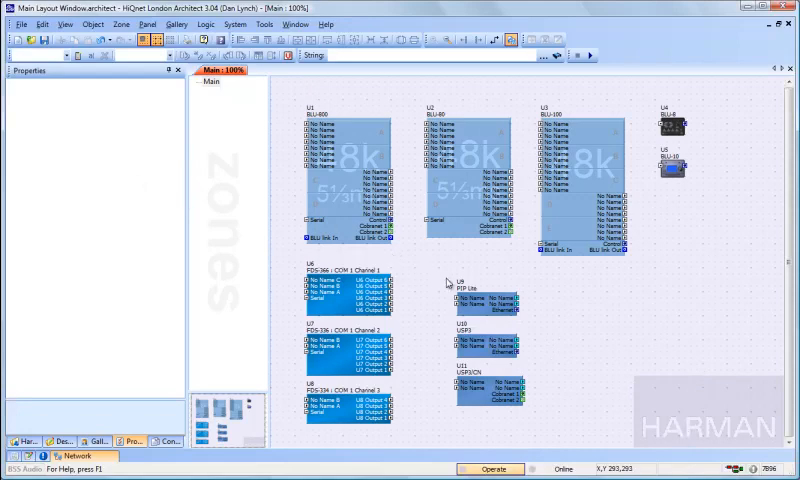
{"action": "mouse_move", "coordinate": [182, 270]}
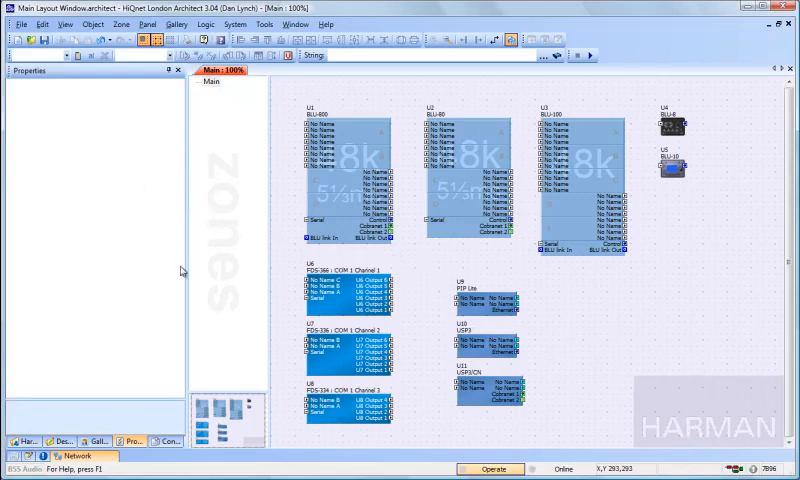
{"action": "mouse_move", "coordinate": [704, 348]}
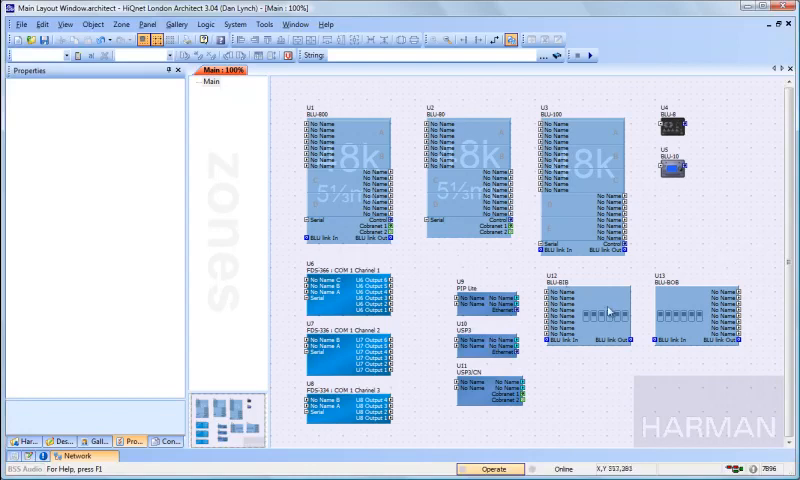
Select the BLU link block to show its properties and channel assignment.
{"action": "left_click", "coordinate": [600, 310]}
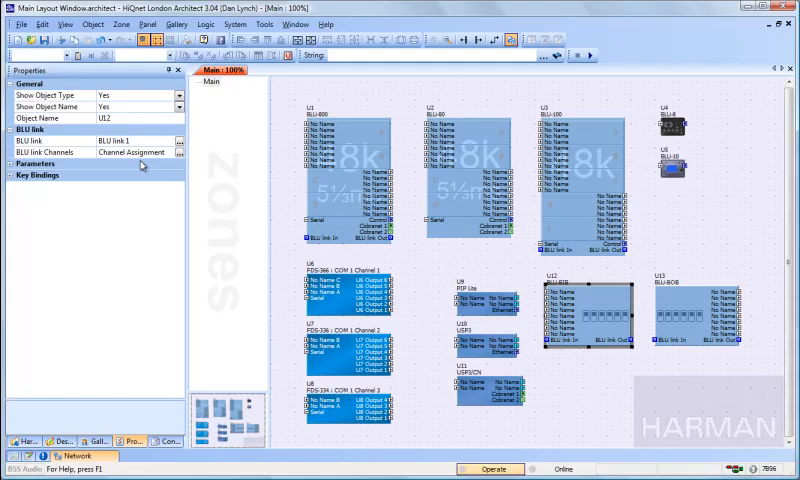
{"action": "mouse_move", "coordinate": [630, 312]}
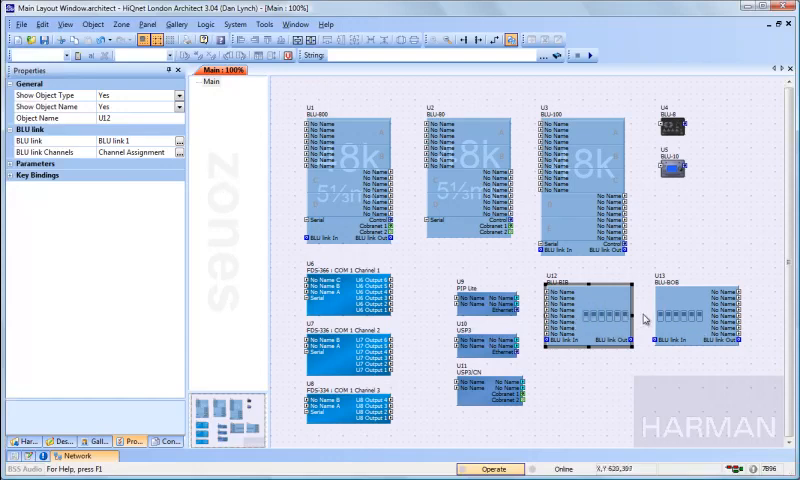
{"action": "mouse_move", "coordinate": [672, 304]}
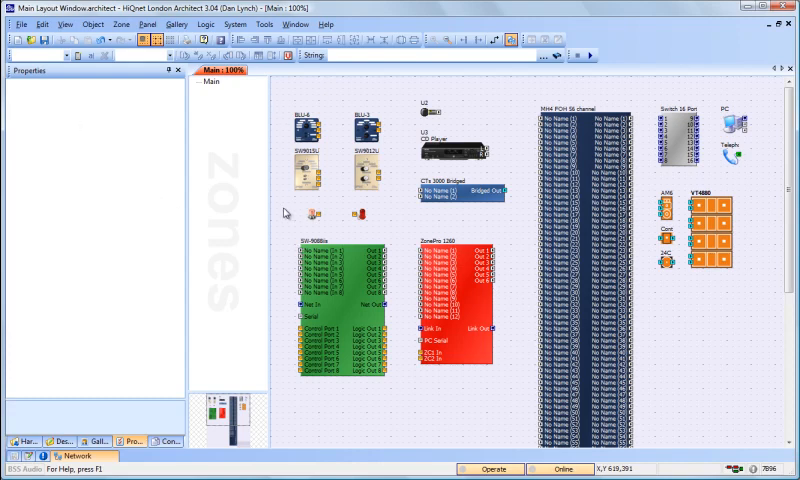
{"action": "mouse_move", "coordinate": [464, 276]}
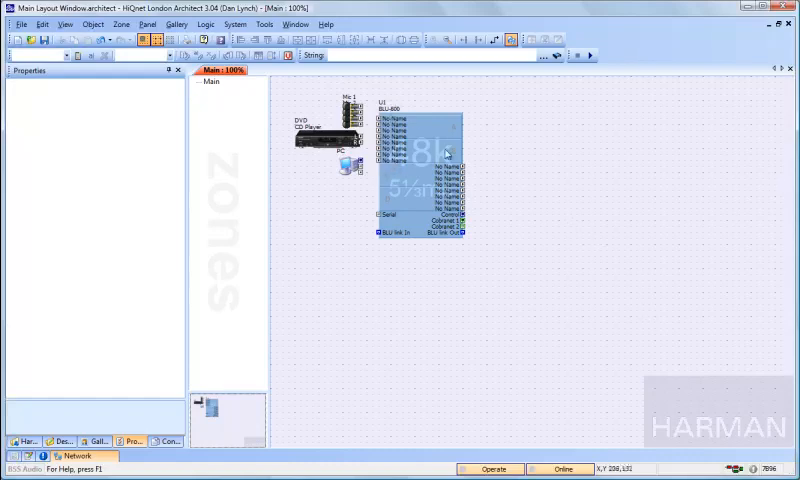
{"action": "mouse_move", "coordinate": [490, 148]}
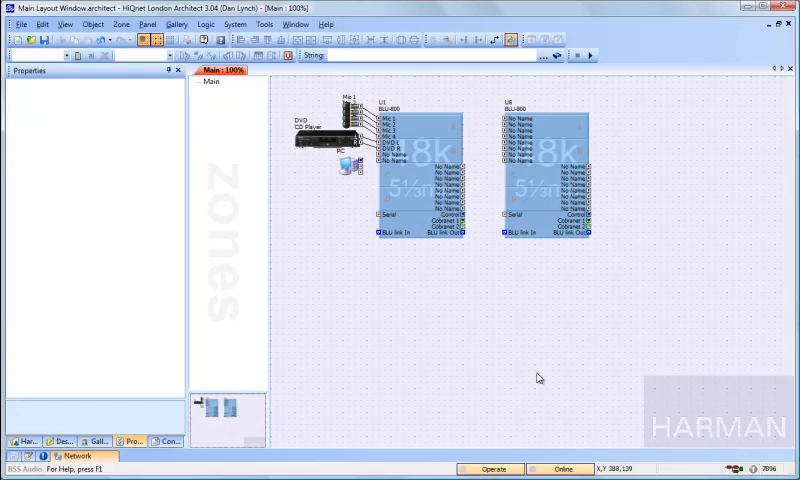
Start the BLU link wire from the first BLU-800 toward the second unit.
{"action": "left_click", "coordinate": [348, 168]}
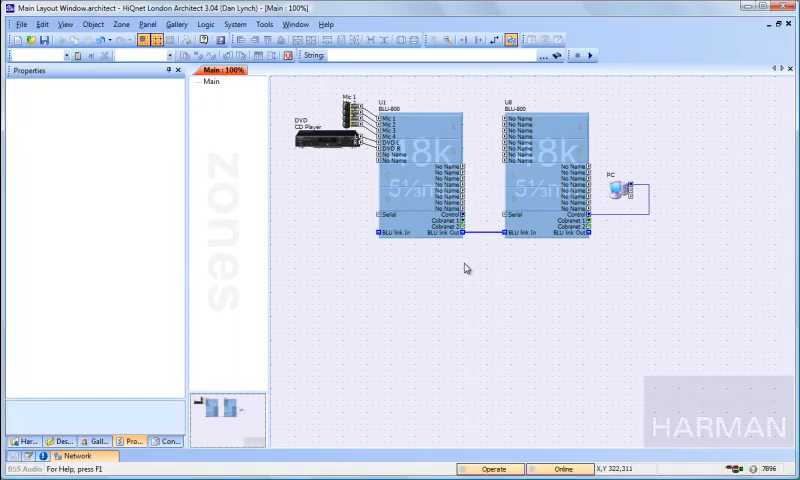
{"action": "mouse_move", "coordinate": [466, 296]}
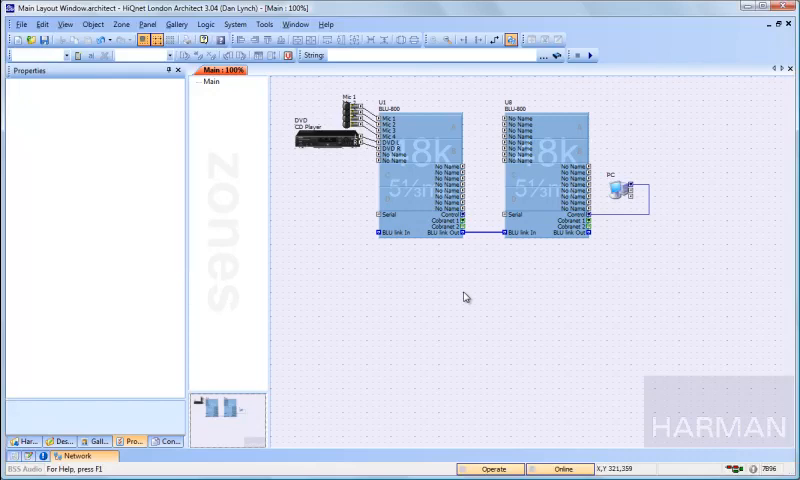
{"action": "mouse_move", "coordinate": [474, 268]}
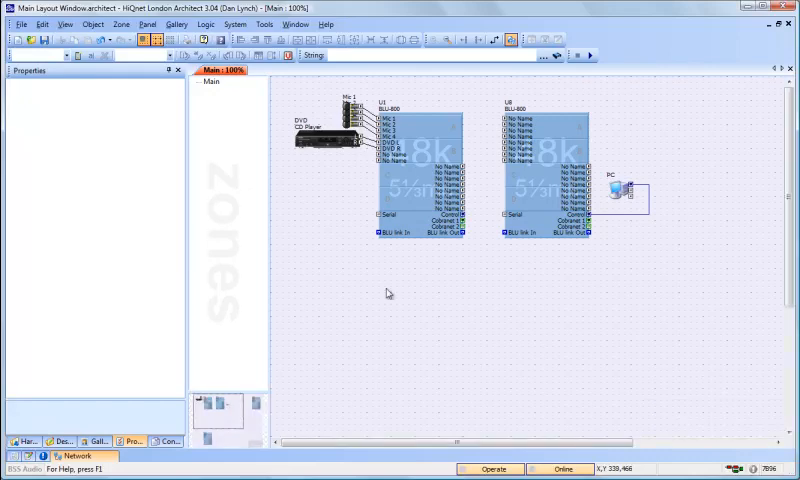
{"action": "mouse_move", "coordinate": [476, 360]}
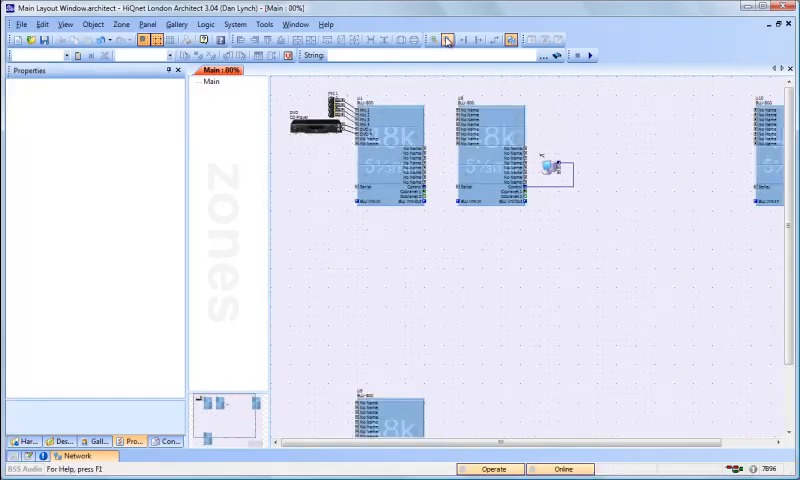
{"action": "left_click", "coordinate": [448, 40]}
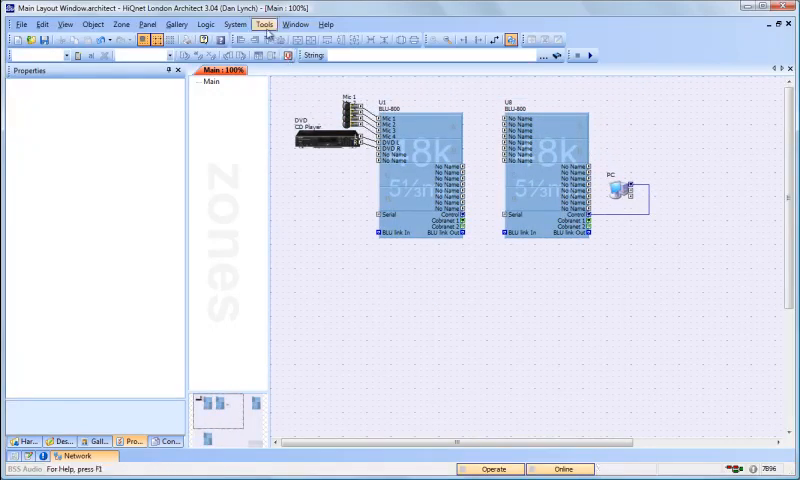
Enable 'Use middle mouse button to pan and zoom' in Application Preferences (General) and confirm.
{"action": "left_click", "coordinate": [264, 24]}
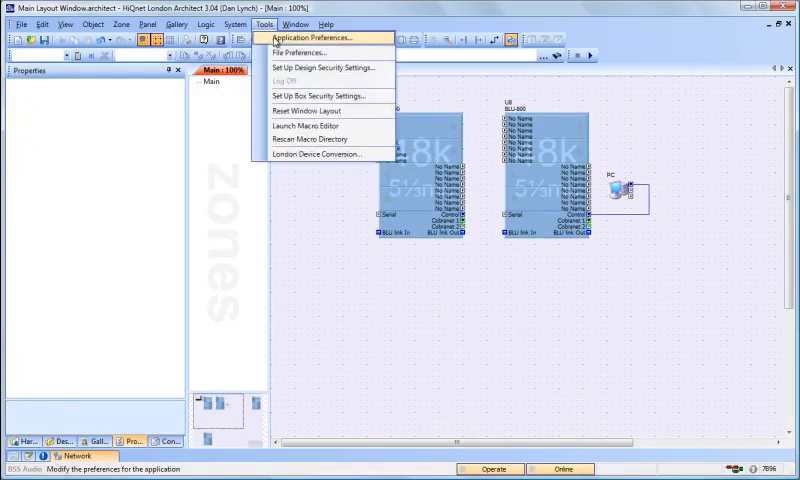
{"action": "left_click", "coordinate": [312, 36]}
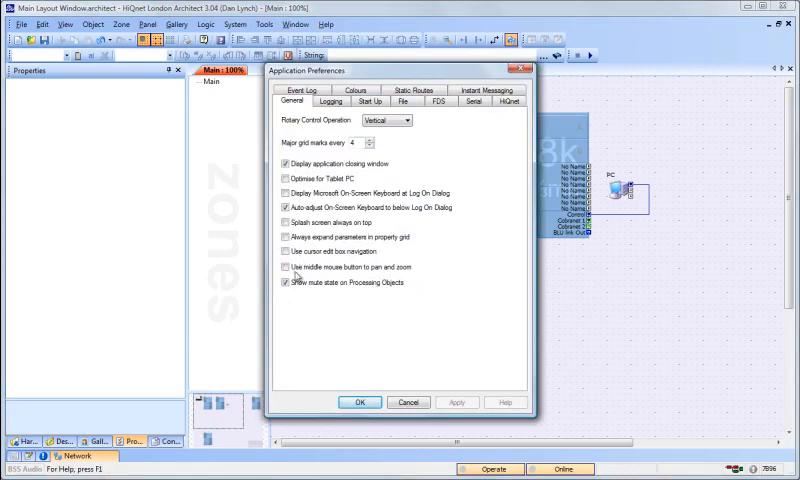
{"action": "left_click", "coordinate": [284, 268]}
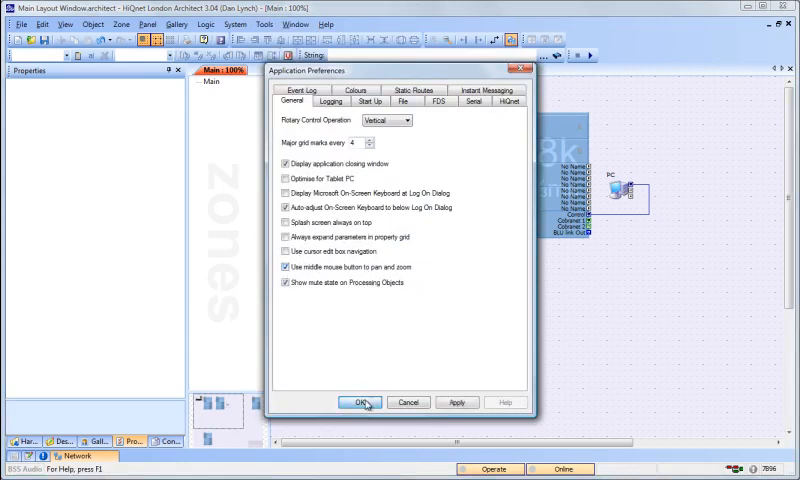
{"action": "left_click", "coordinate": [362, 402]}
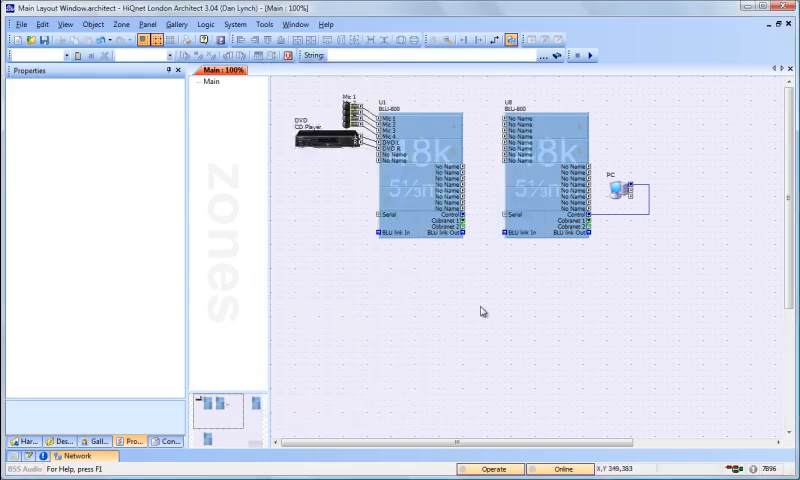